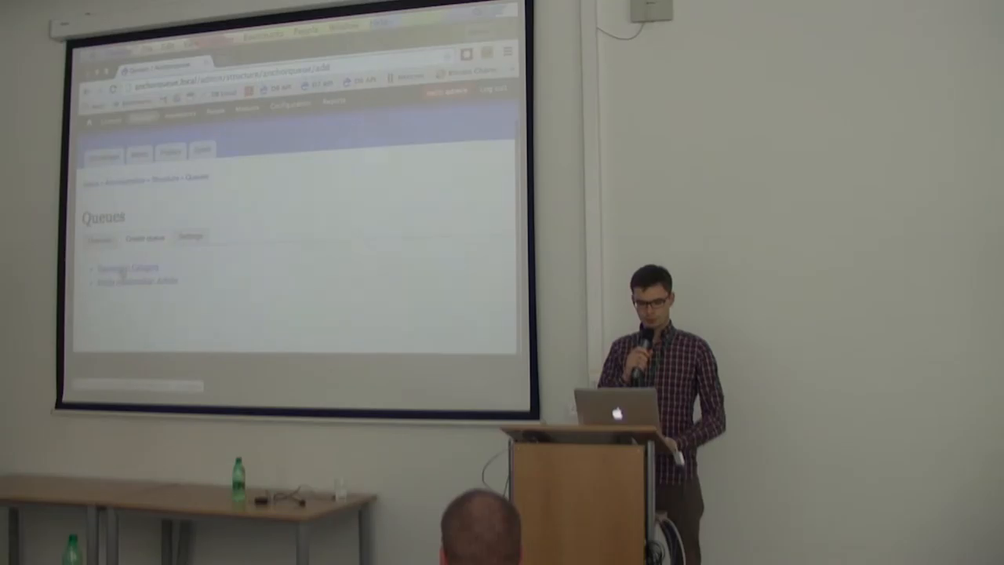
- On the Create queue page, choose the first queue type in the list
{"action": "left_click", "coordinate": [117, 266]}
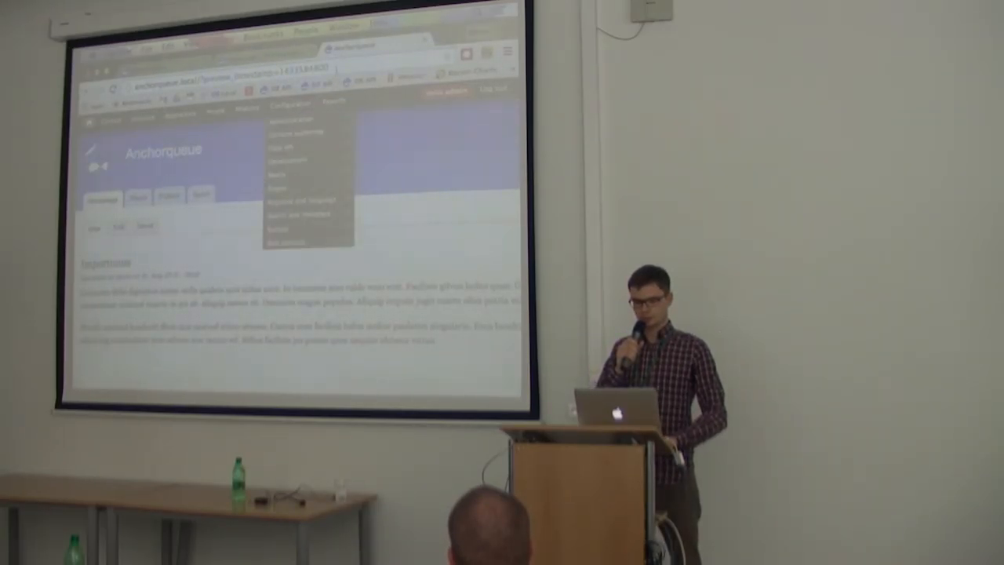
- Leave the homepage preview and return to the Queues administration list
{"action": "left_click", "coordinate": [296, 106]}
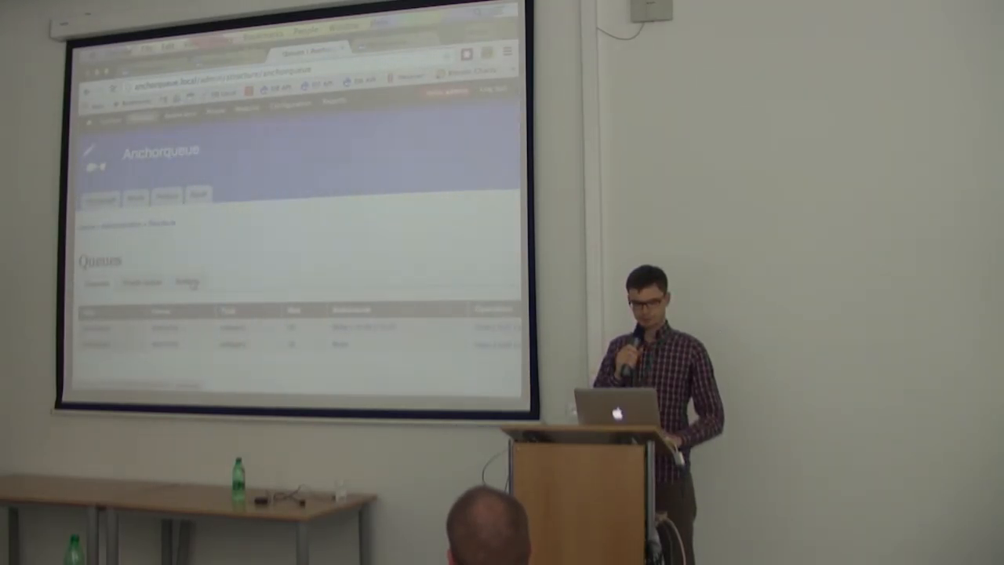
- Switch from the Queues listing to the Anchorqueue Settings page
{"action": "left_click", "coordinate": [188, 283]}
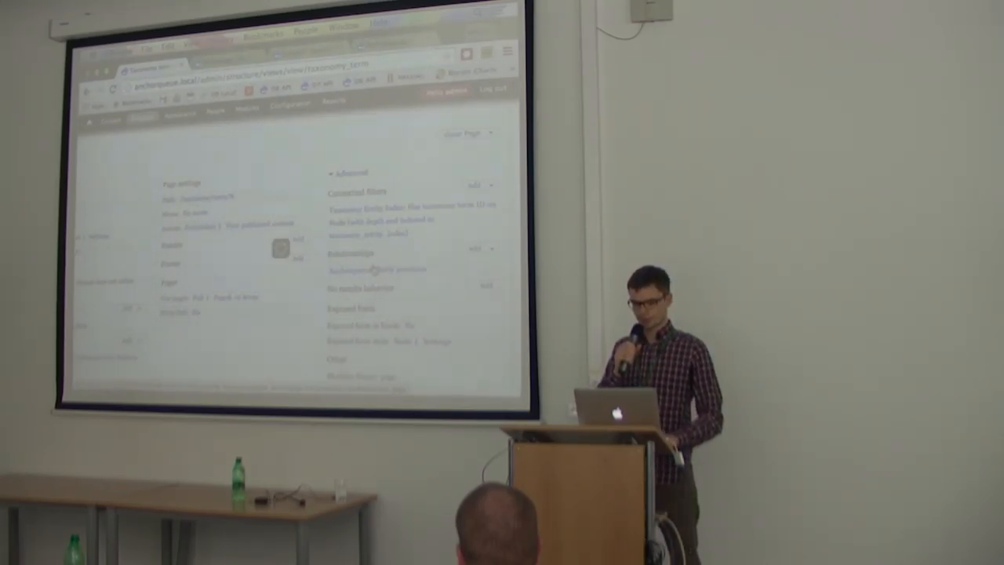
- Open the 'Anchorqueue: Entity positions' relationship dialog in the taxonomy term view
{"action": "left_click", "coordinate": [377, 269]}
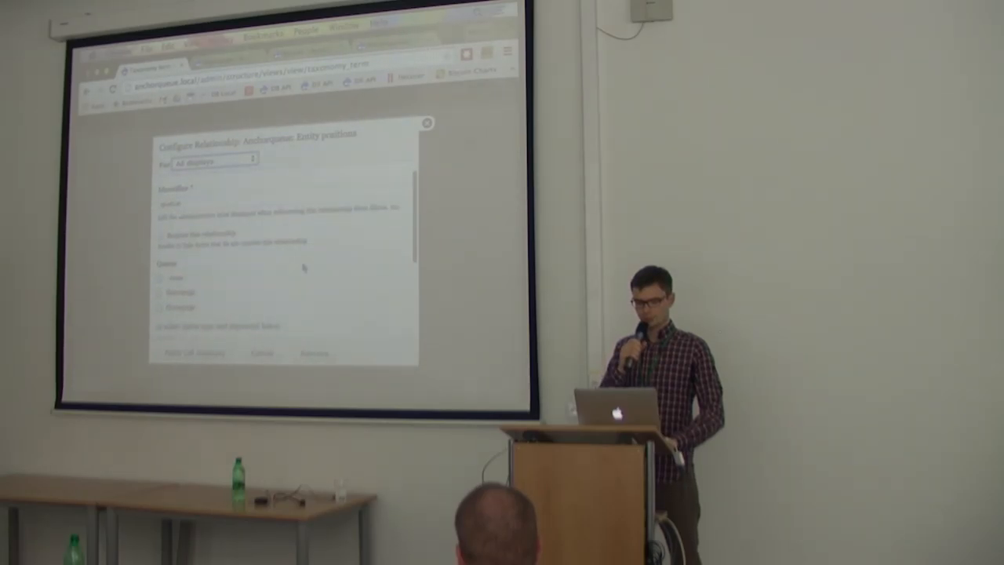